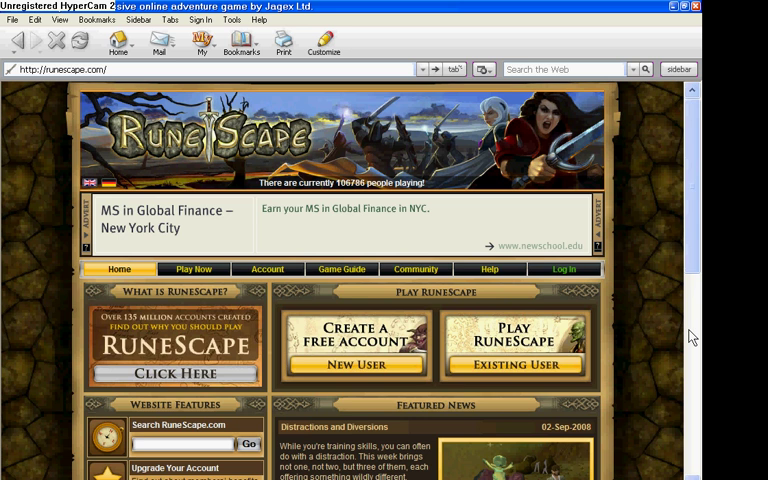
mouse_move(658, 337)
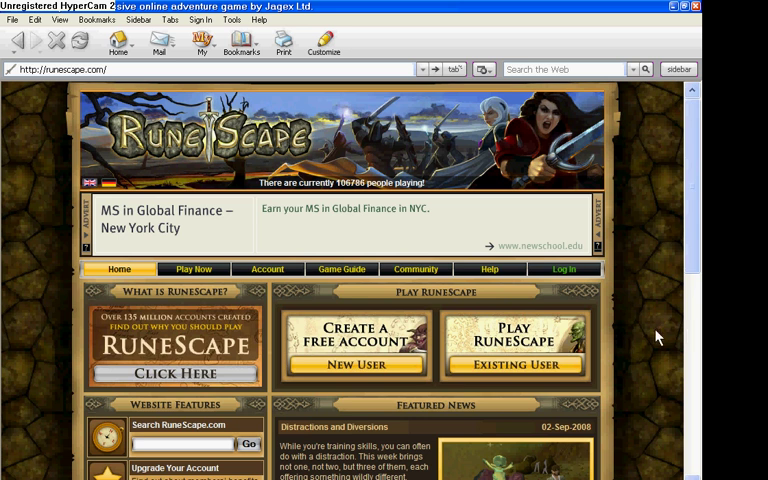
mouse_move(660, 297)
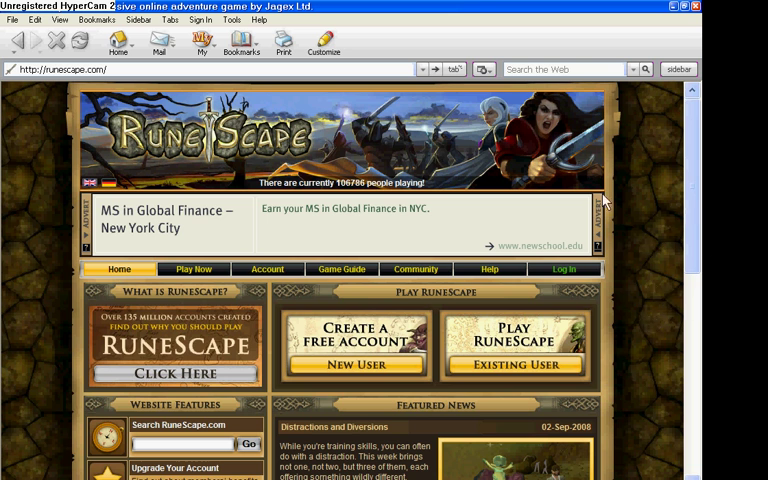
mouse_move(635, 350)
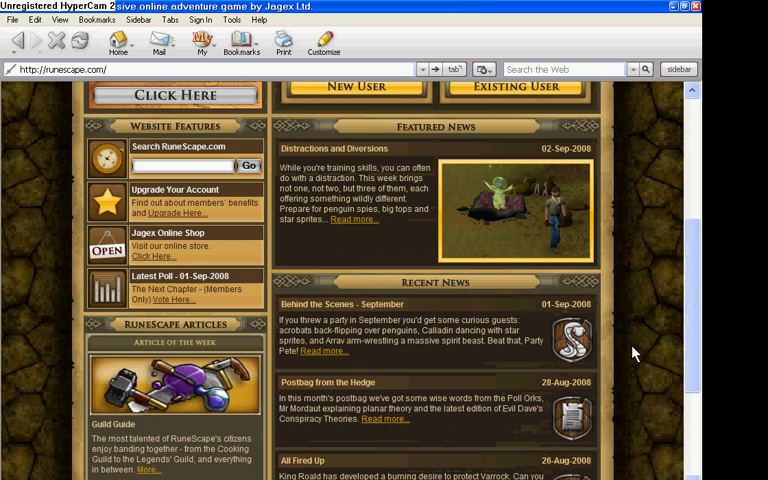
- Follow the Account Management link from the Account tab dropdown
scroll(up, 3)
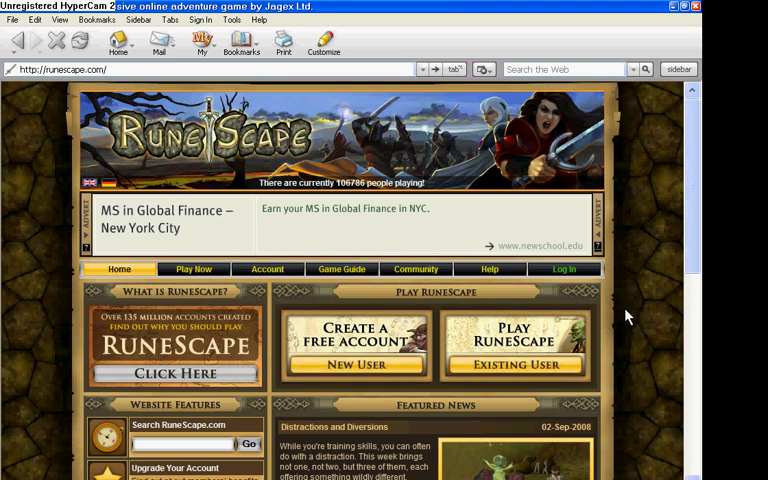
mouse_move(667, 372)
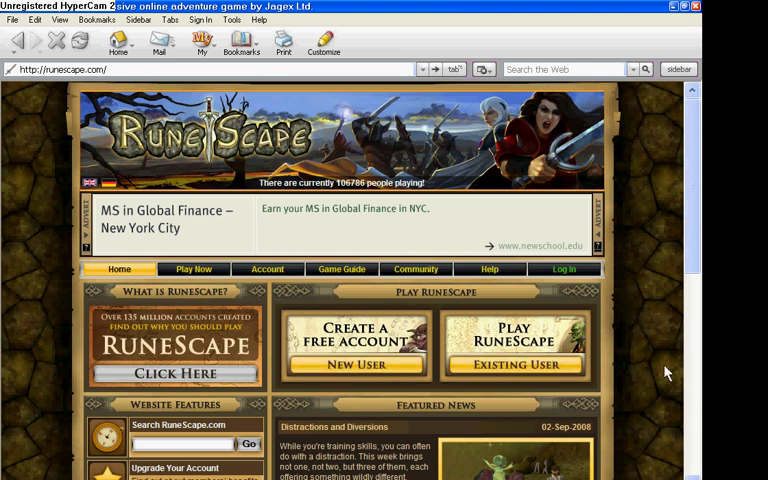
mouse_move(651, 338)
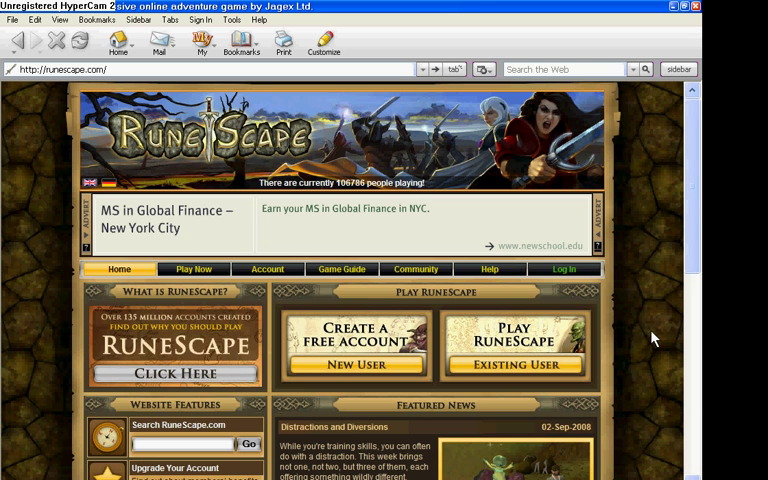
click(267, 268)
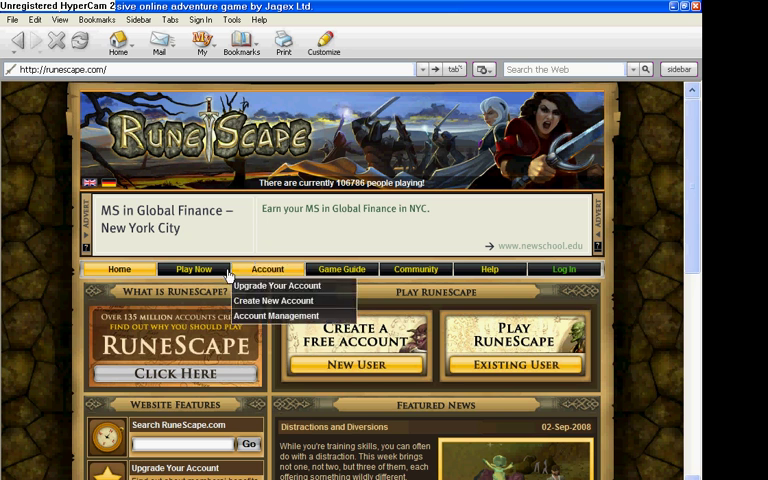
mouse_move(13, 363)
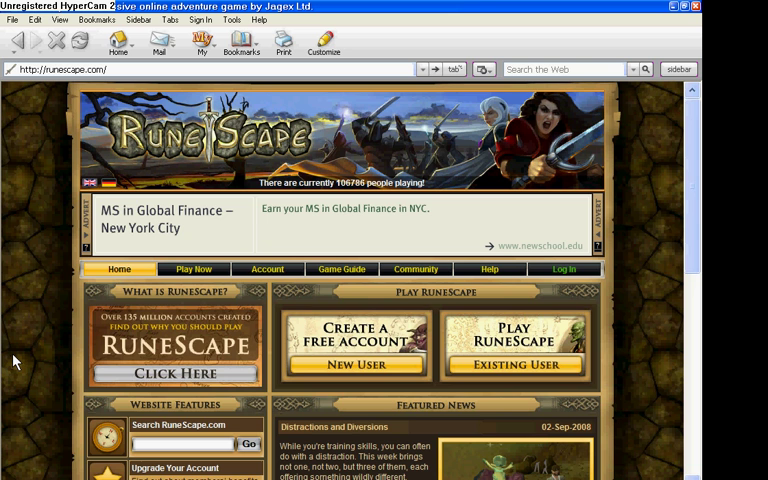
mouse_move(123, 290)
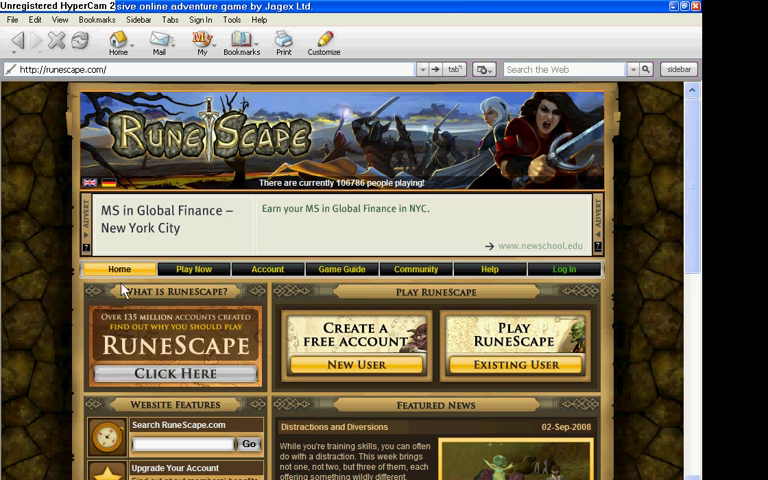
click(267, 268)
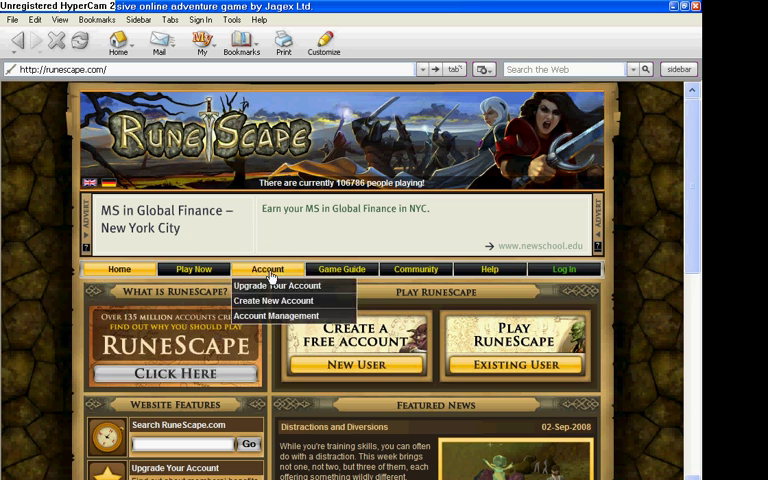
mouse_move(283, 286)
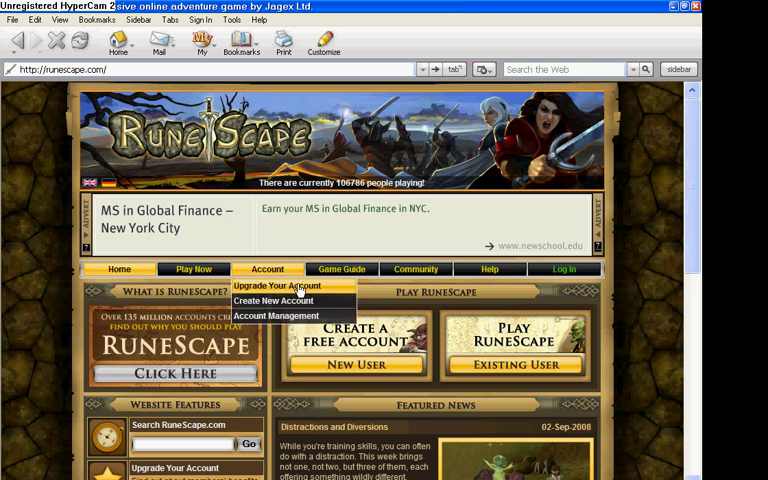
mouse_move(278, 316)
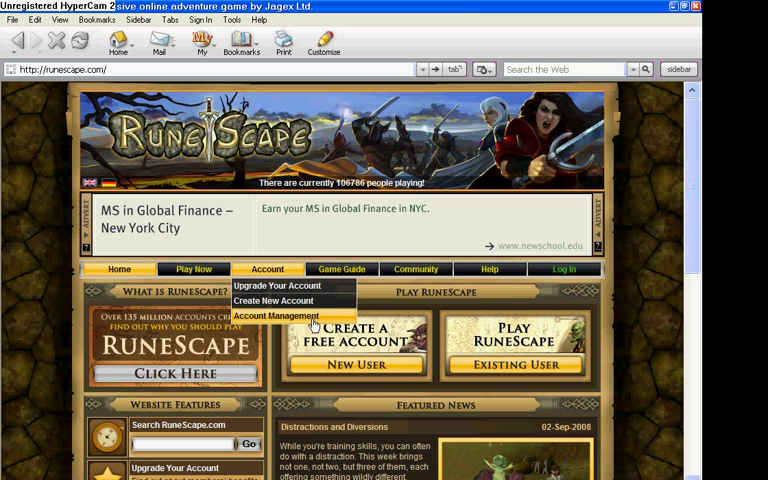
click(263, 316)
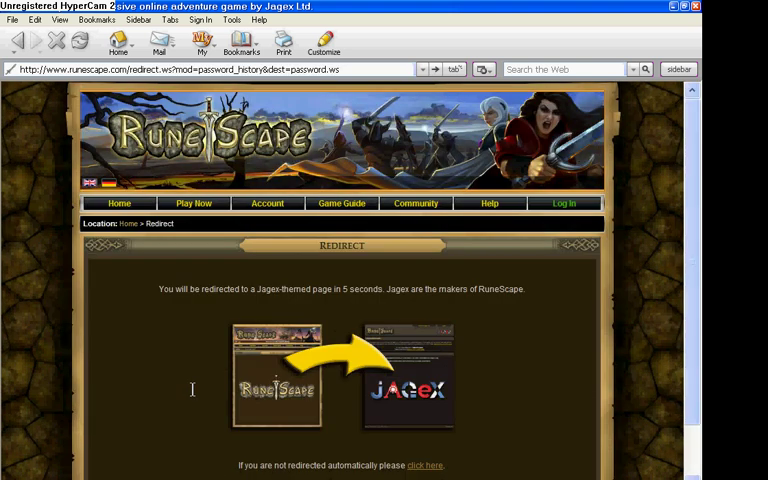
- Scroll down while the redirect loads to reach the secure login box
scroll(down, 3)
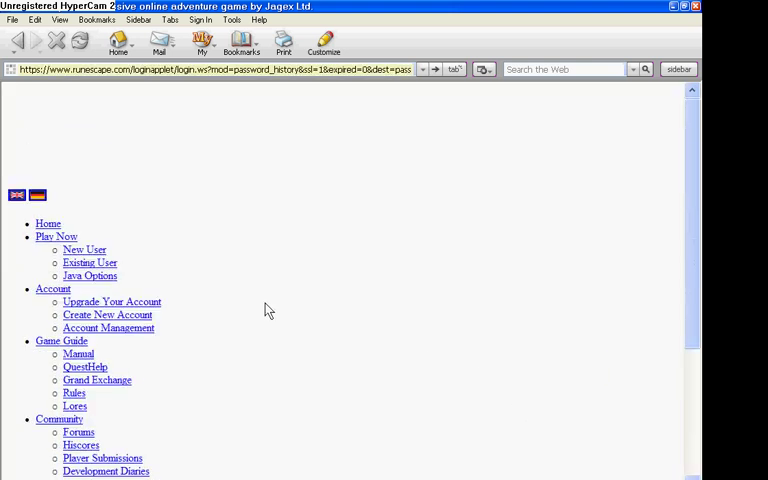
mouse_move(489, 355)
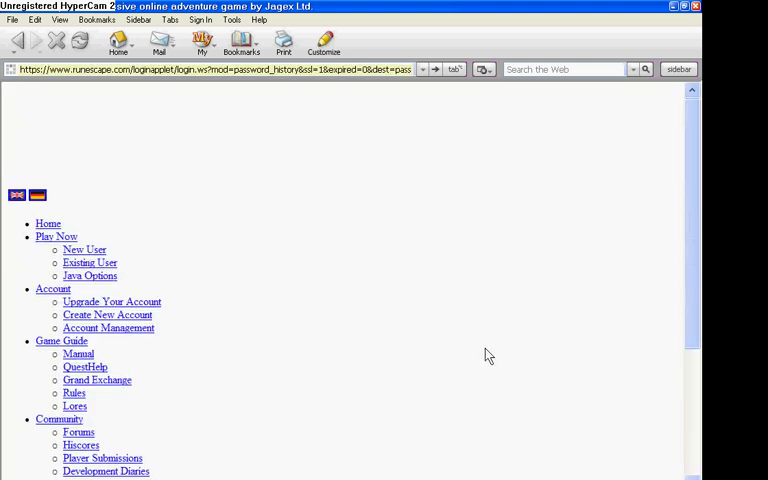
mouse_move(471, 350)
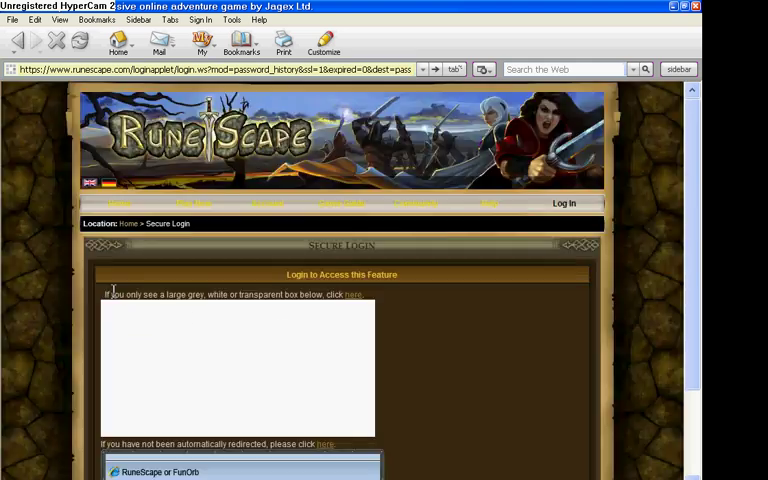
scroll(down, 3)
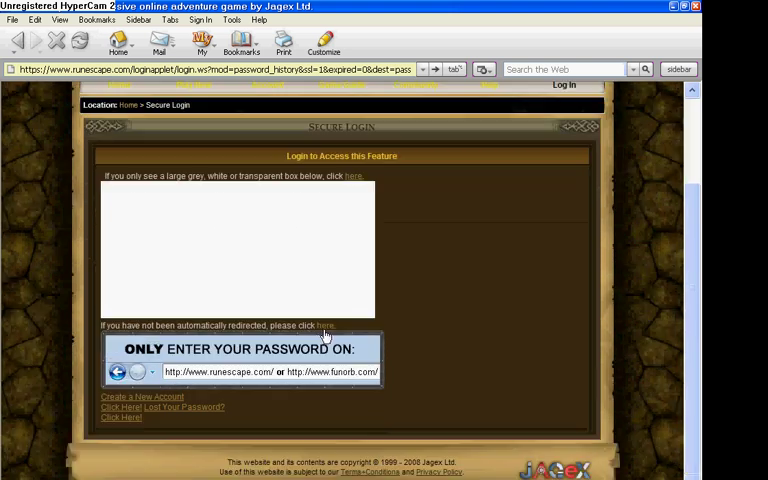
mouse_move(420, 280)
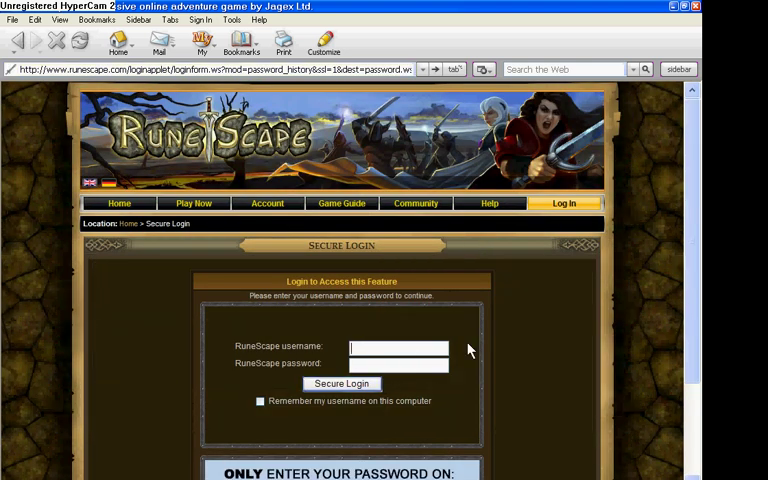
- Log in with username 'guc' and the password through Secure Login
text(guchenwu)
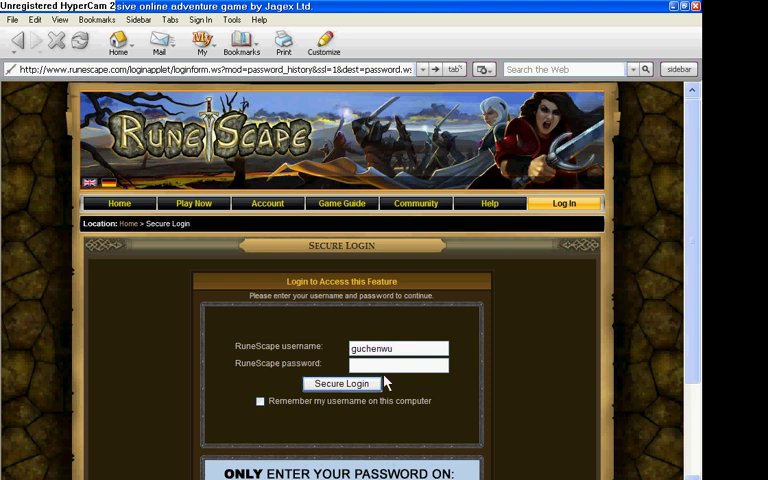
click(397, 364)
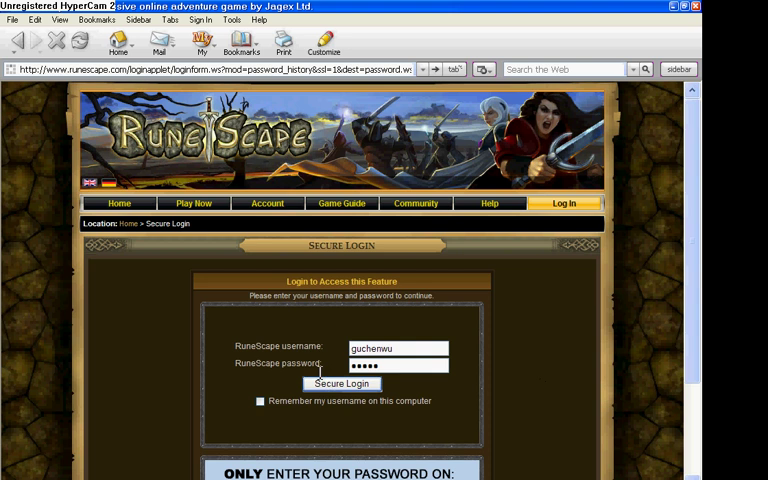
click(341, 384)
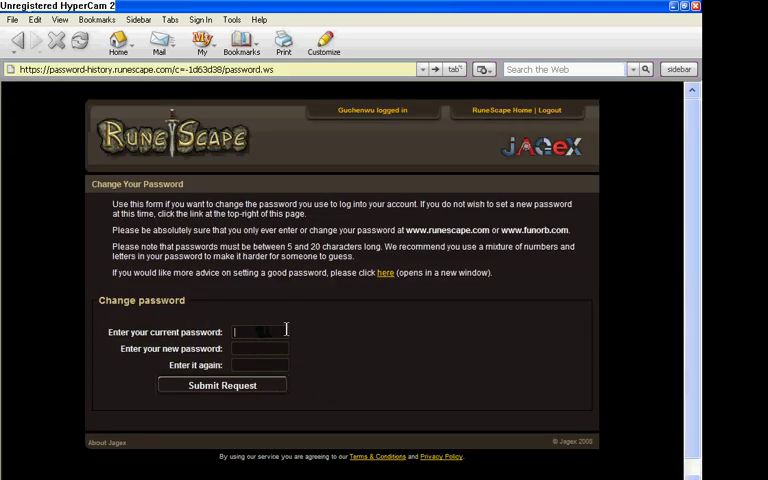
- Submit the current password and the new password in the change form
text(•••••)
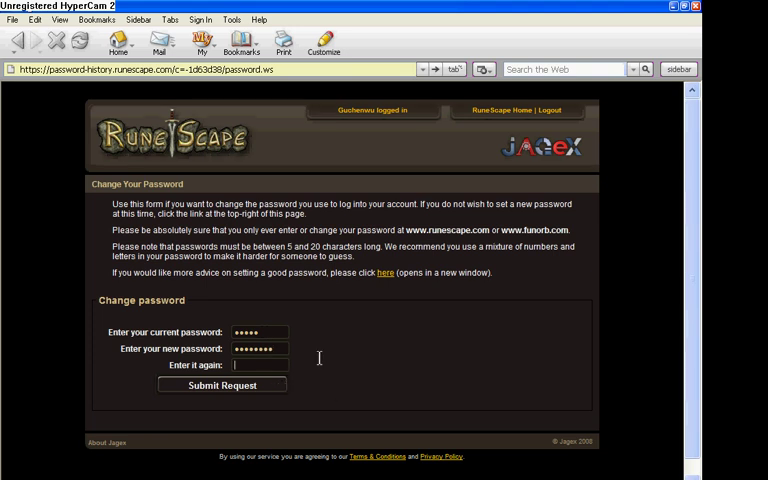
text(••••••)
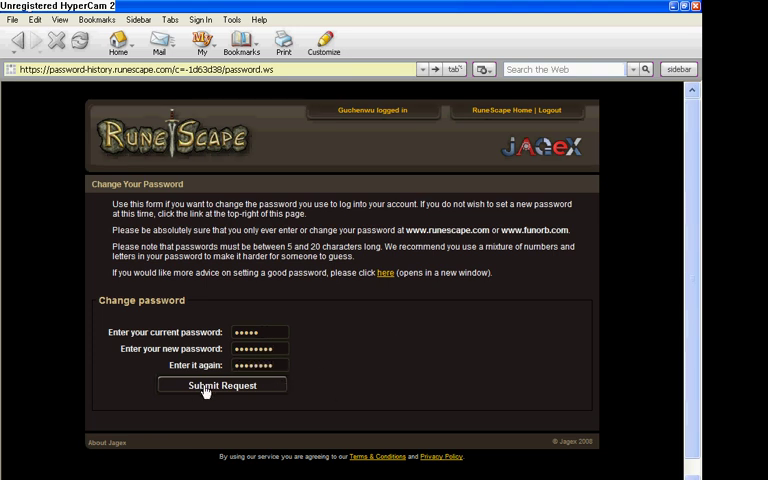
click(222, 385)
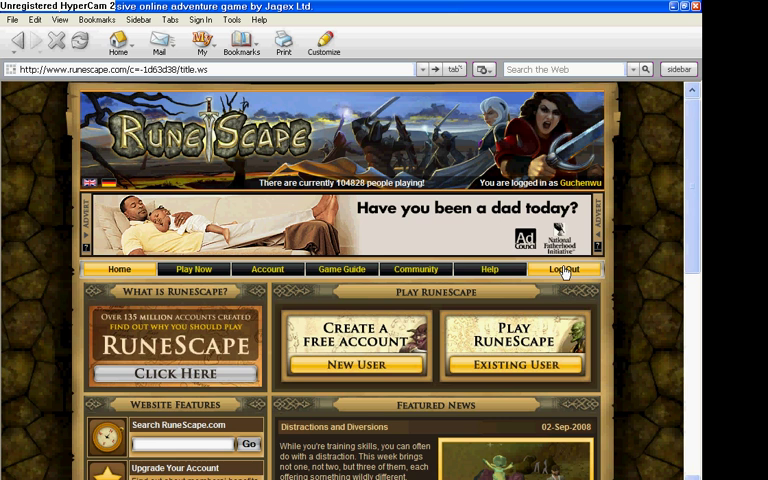
- Log out and follow the 'here' link to return to the homepage
click(565, 269)
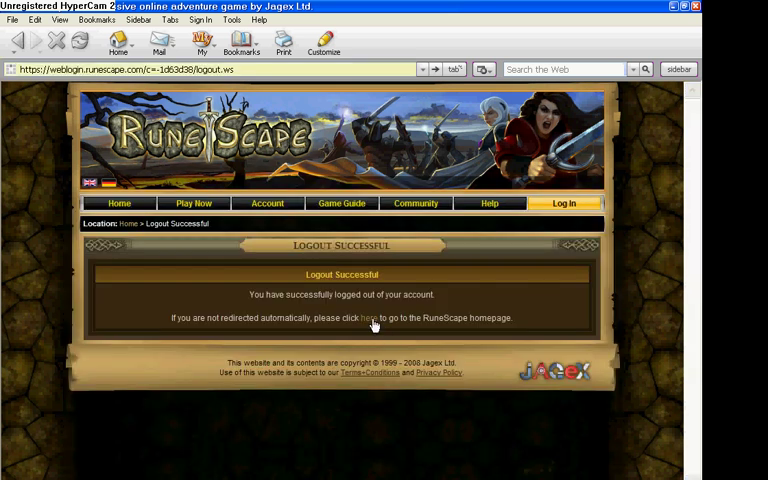
click(372, 321)
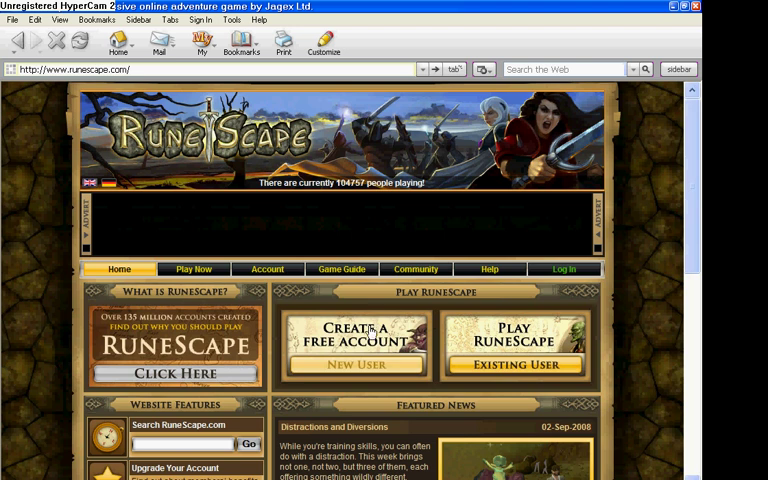